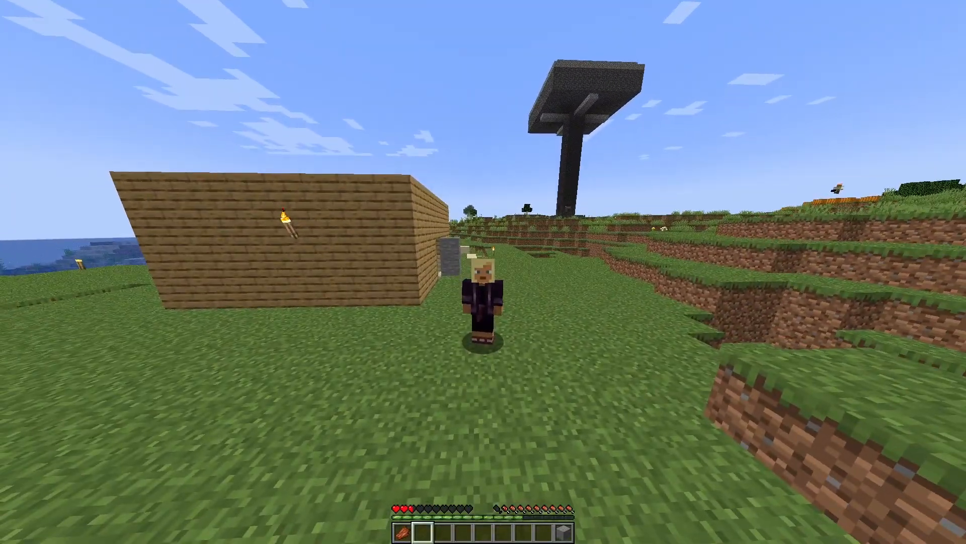
mouse_move(483, 272)
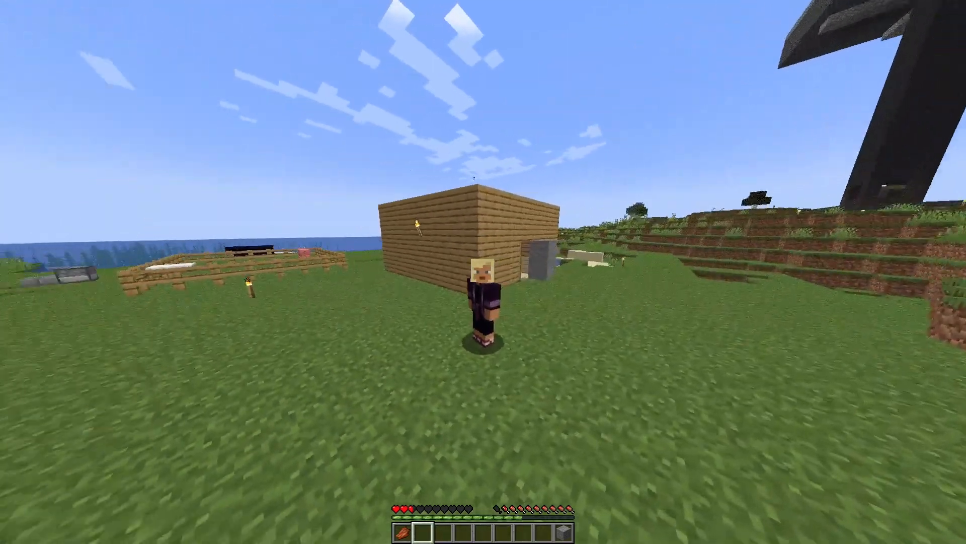
mouse_move(483, 271)
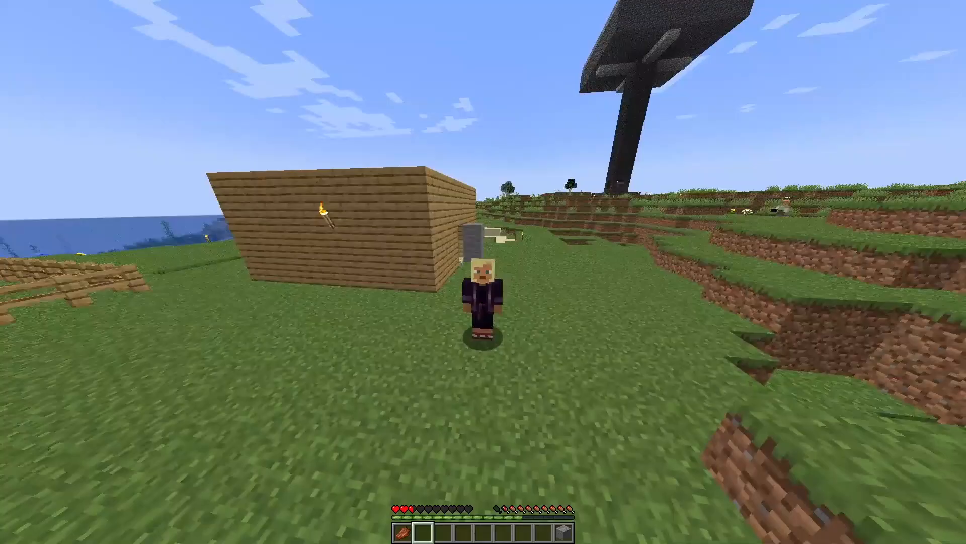
mouse_move(483, 272)
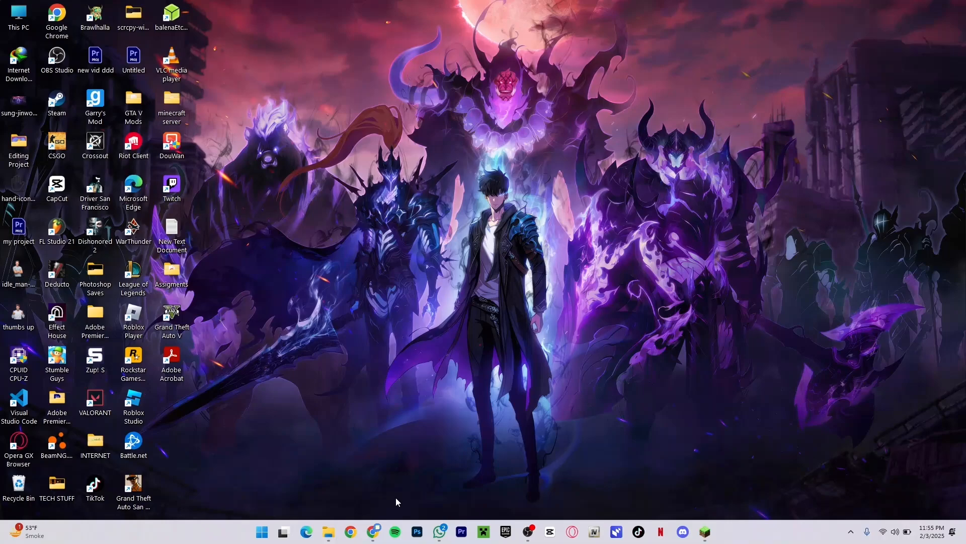
mouse_move(373, 531)
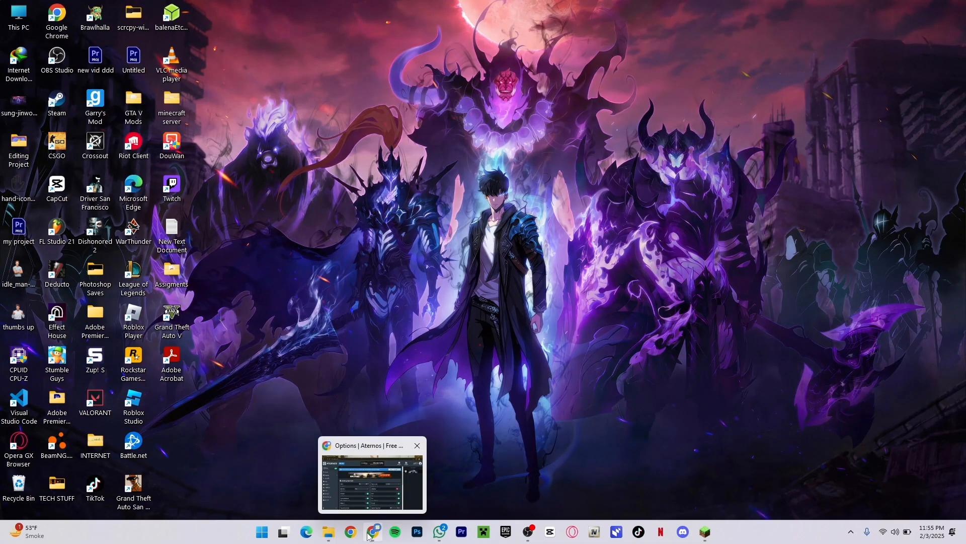
Step: Bring the Aternos browser window forward, showing the DA1Msmp server online with one player
click(372, 474)
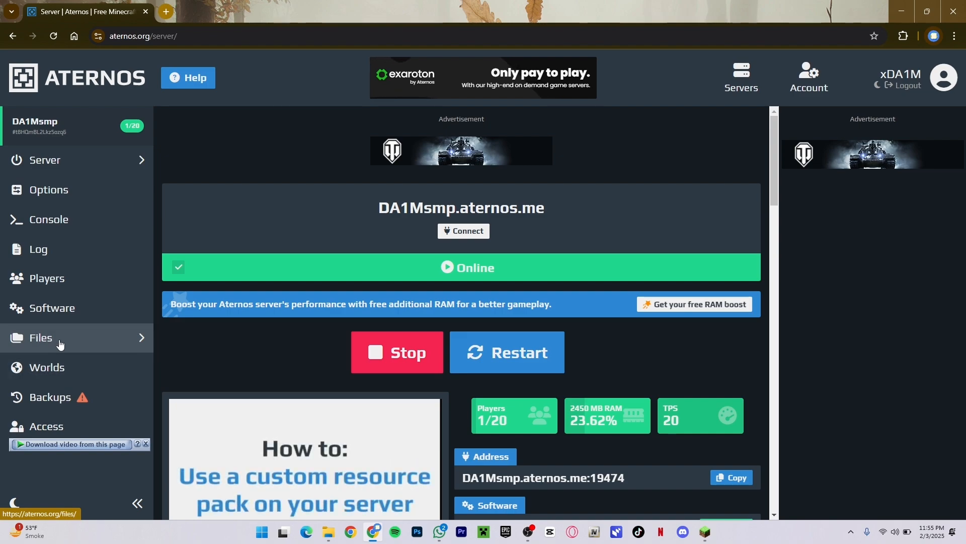
Step: Show the server's file list with server.properties and the world folder
click(41, 337)
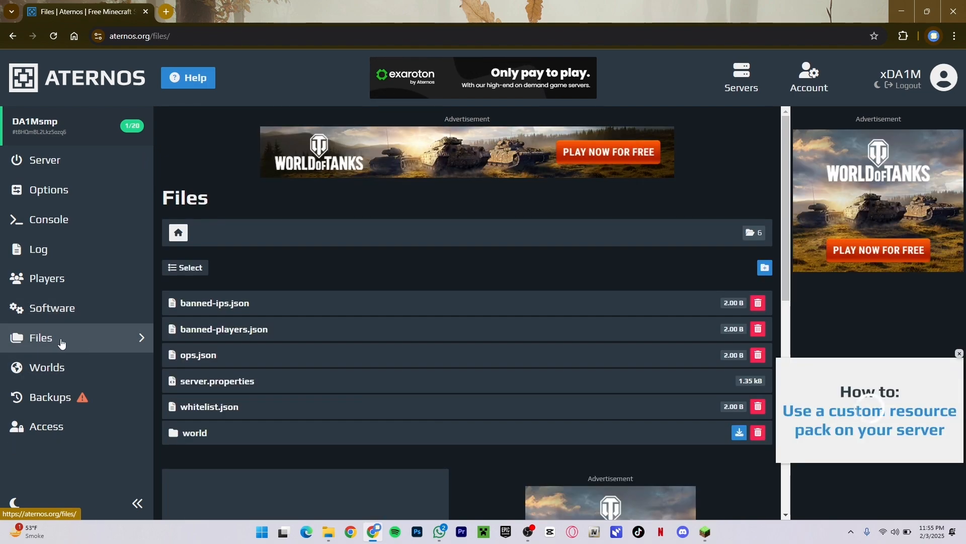
mouse_move(268, 375)
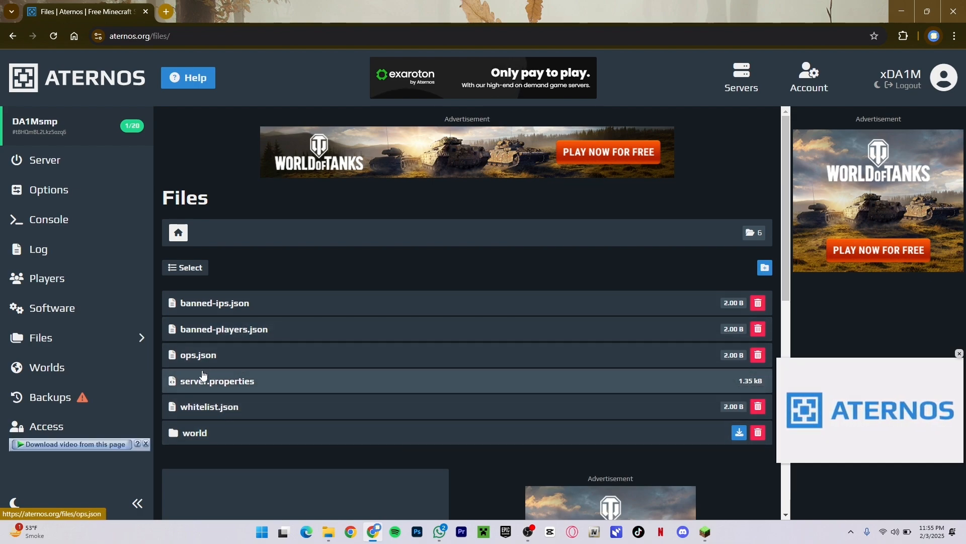
mouse_move(204, 390)
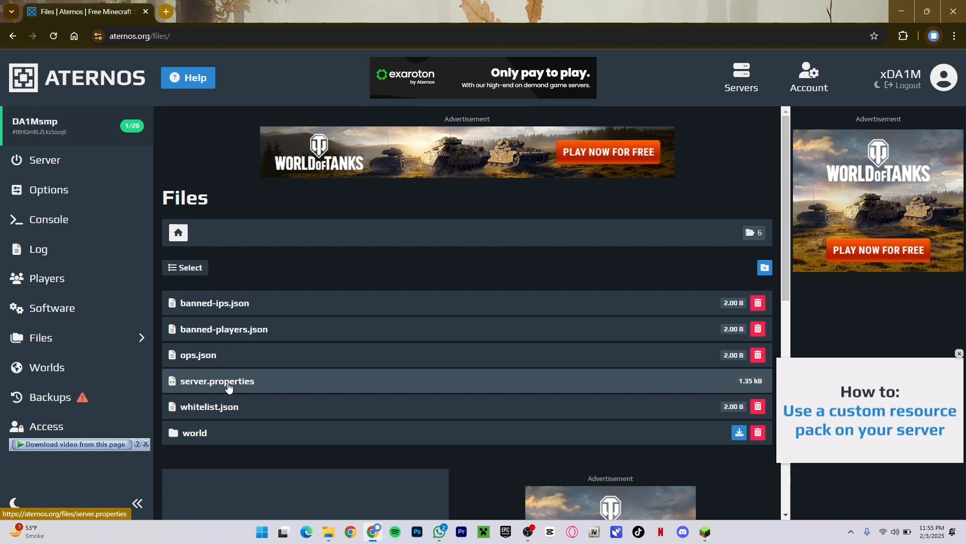
Step: In server.properties, raise View distance from 5 to 10 and save it
click(217, 381)
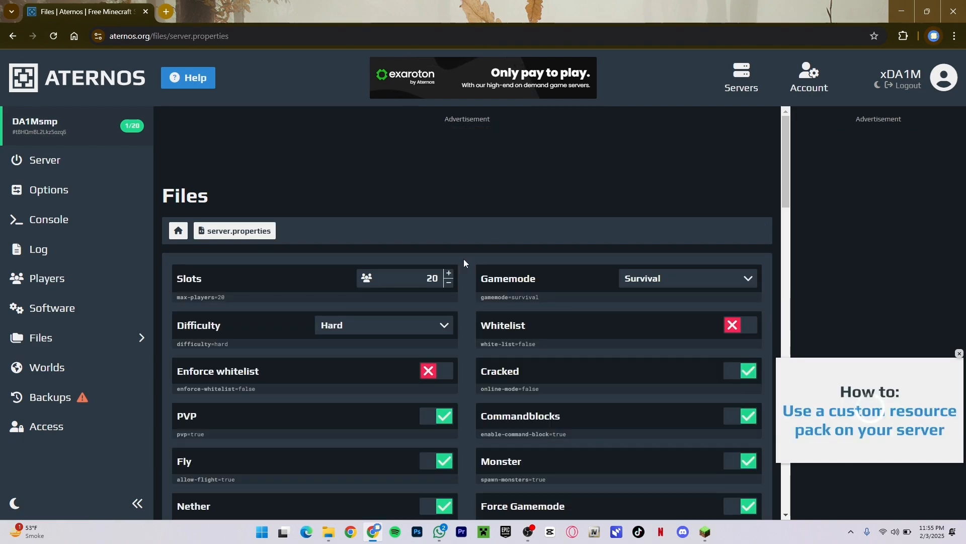
scroll(down, 3)
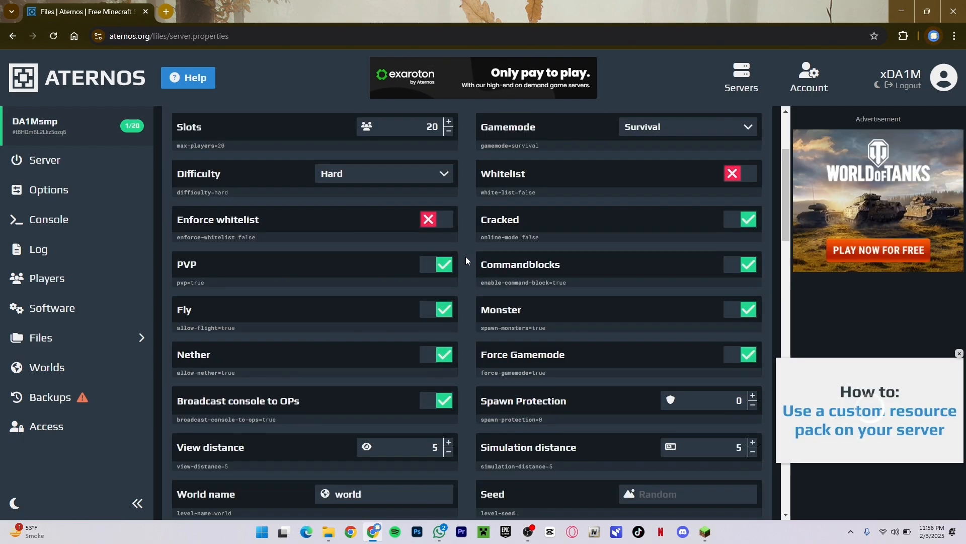
scroll(down, 3)
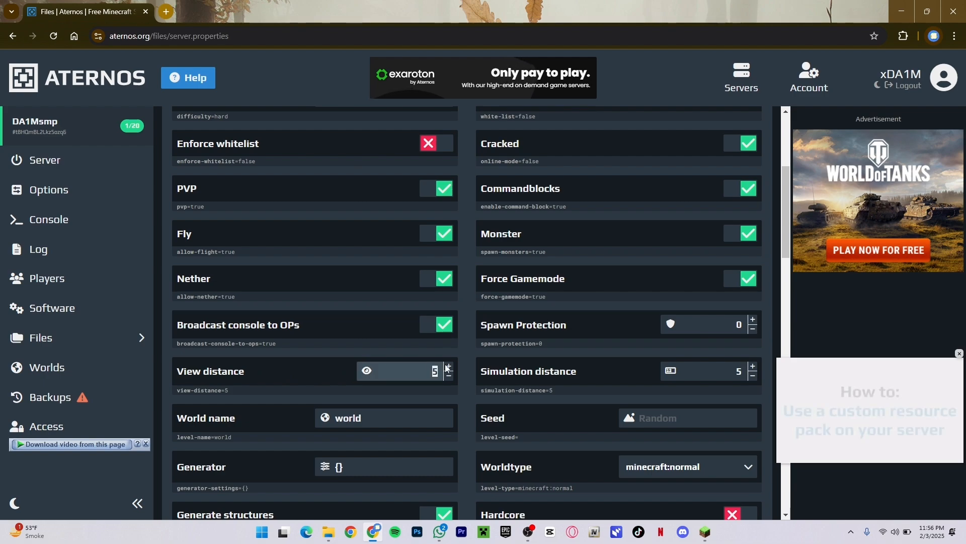
click(447, 367)
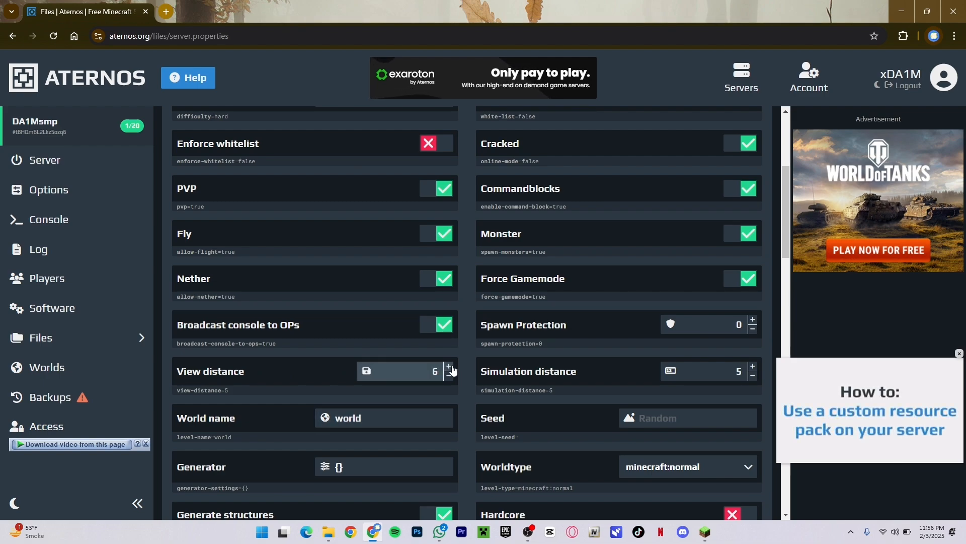
click(448, 367)
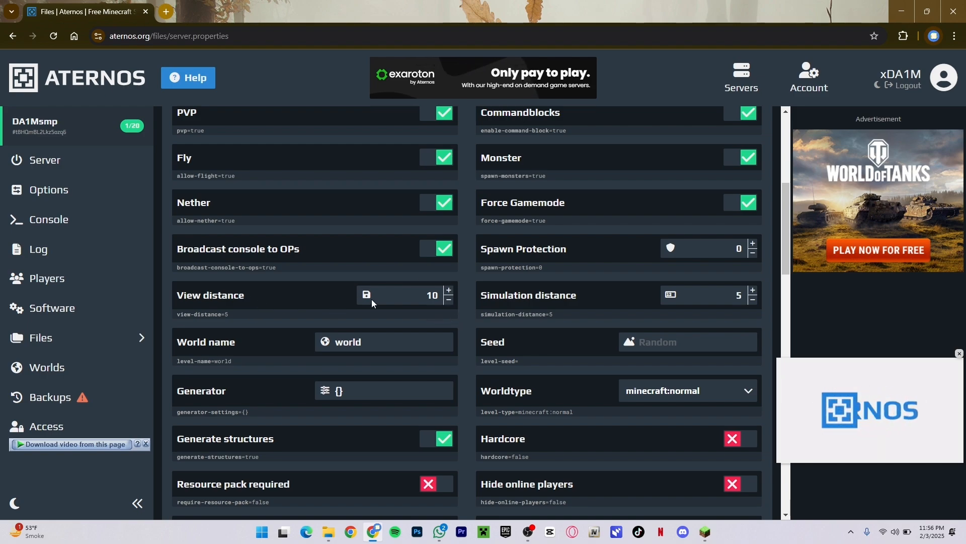
click(449, 291)
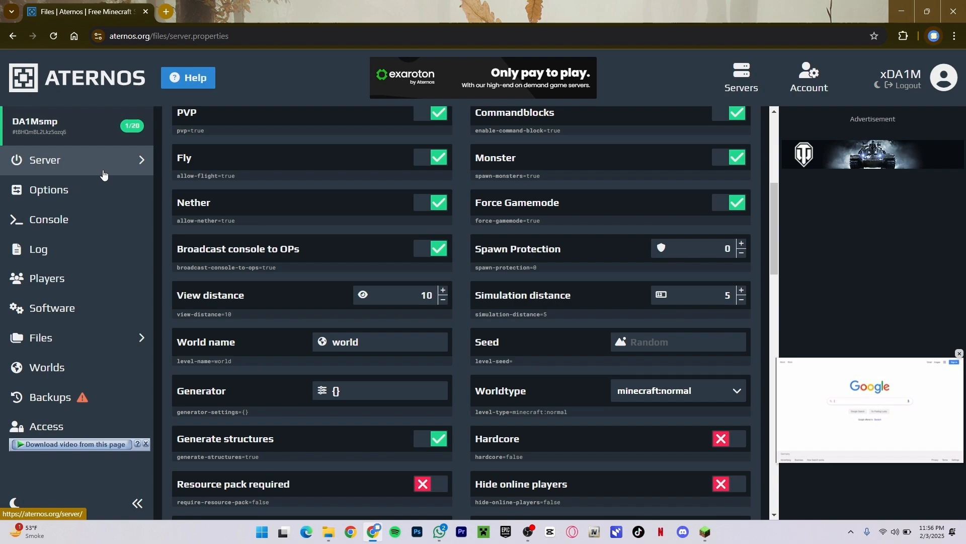
mouse_move(414, 333)
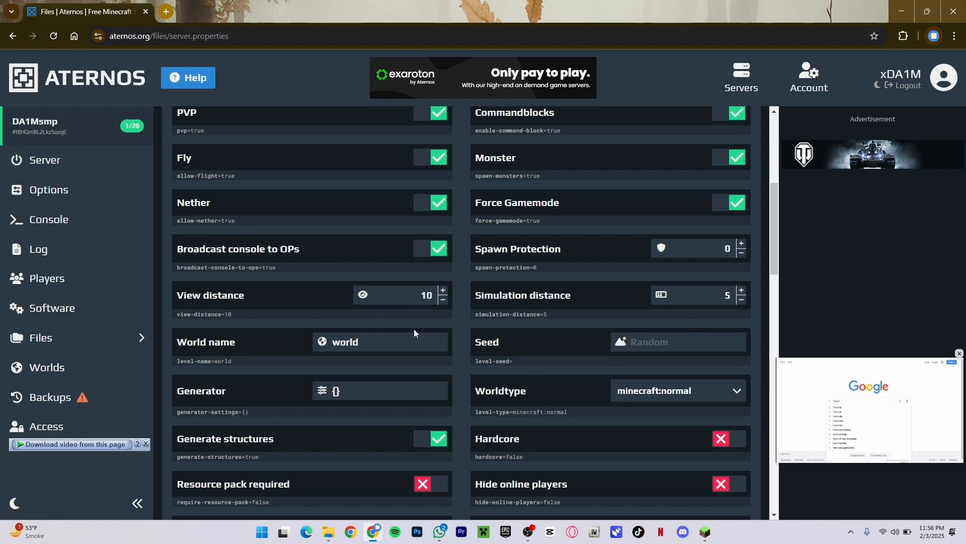
Step: Return to the server overview and bring up the free RAM boost offer, pausing its video
click(44, 160)
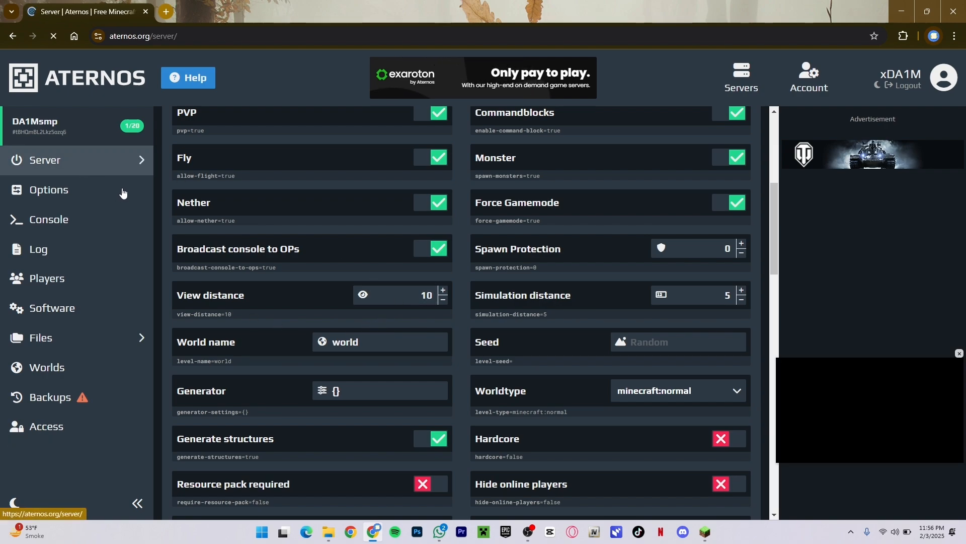
click(44, 159)
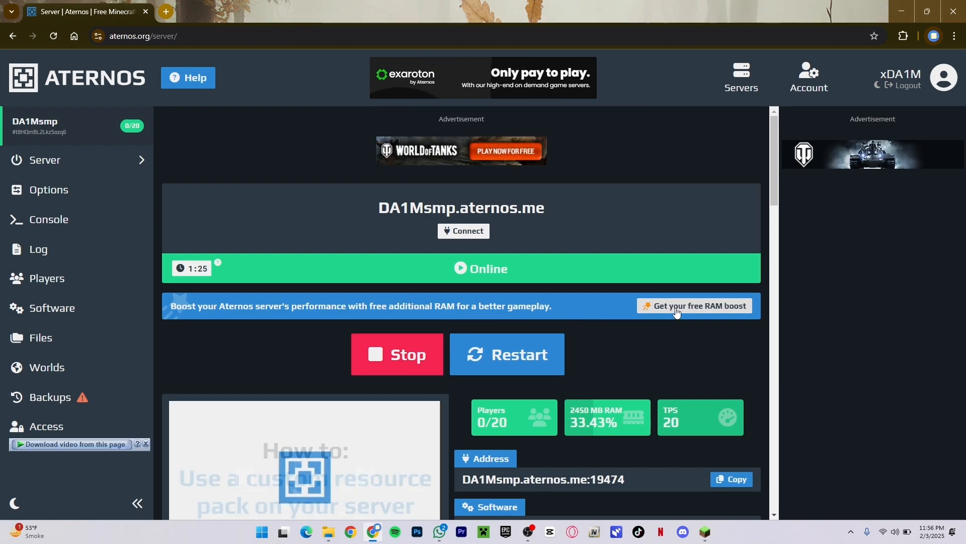
click(694, 306)
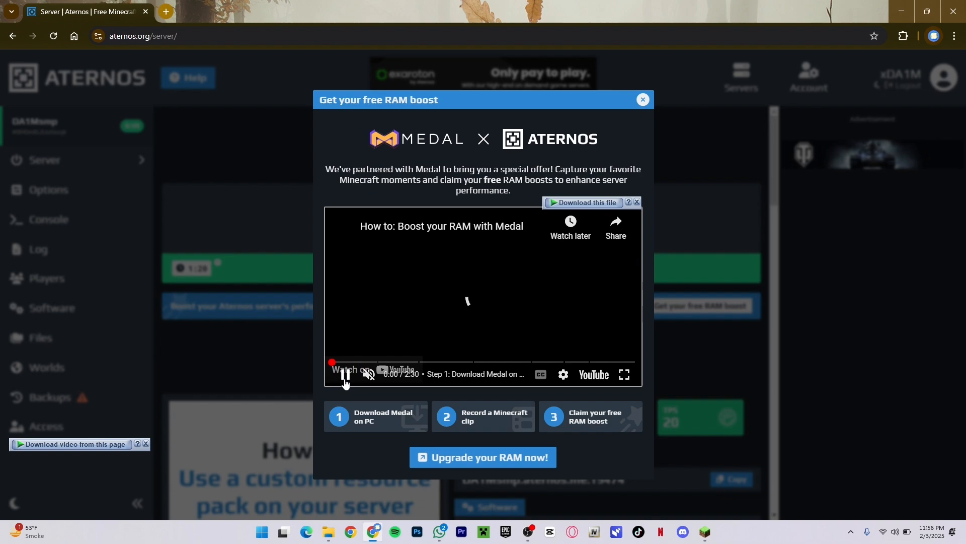
click(344, 374)
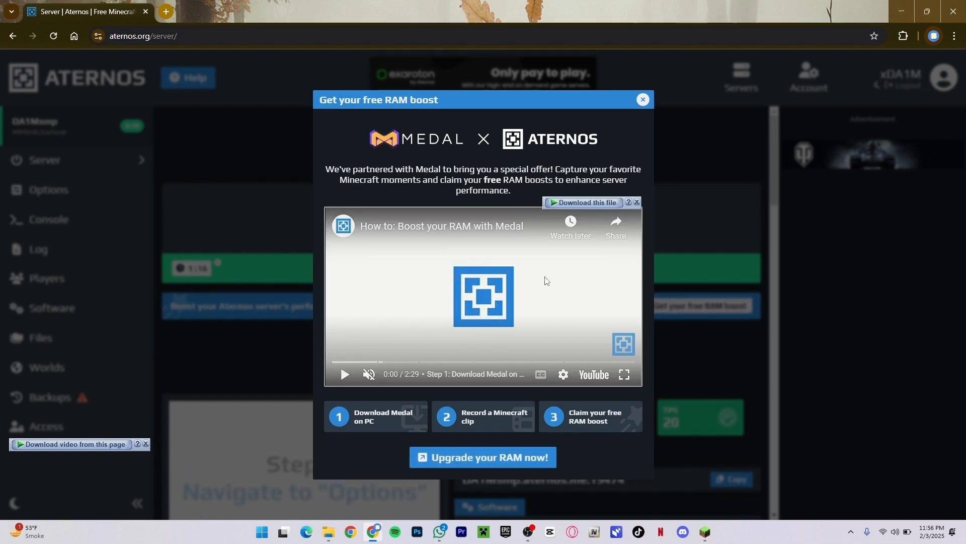
mouse_move(738, 196)
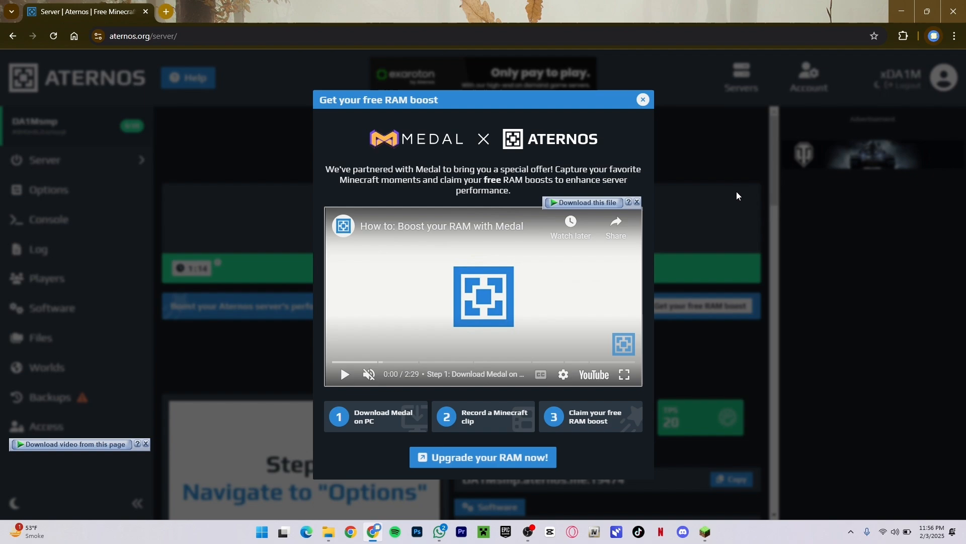
Step: Dismiss the free RAM boost offer, leaving the server overview showing the server online
click(642, 99)
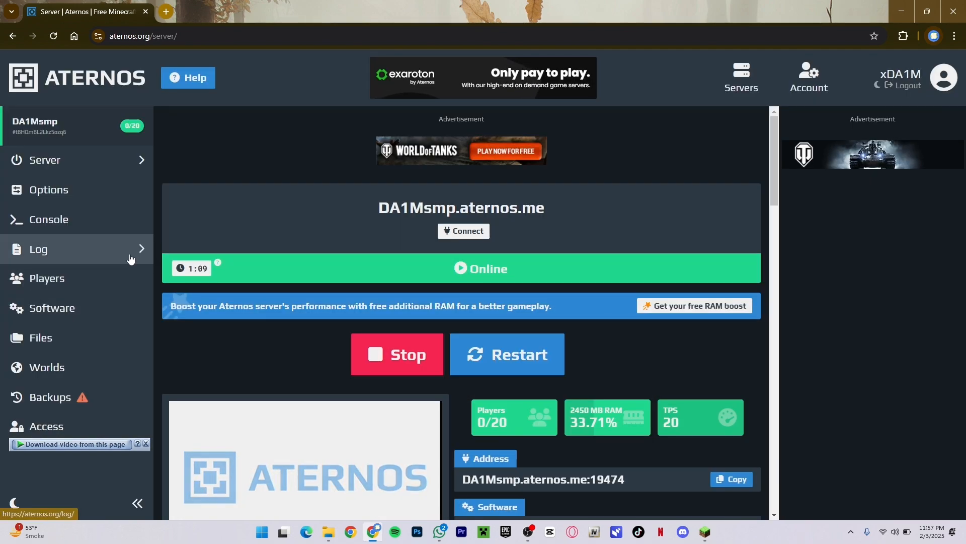
mouse_move(104, 337)
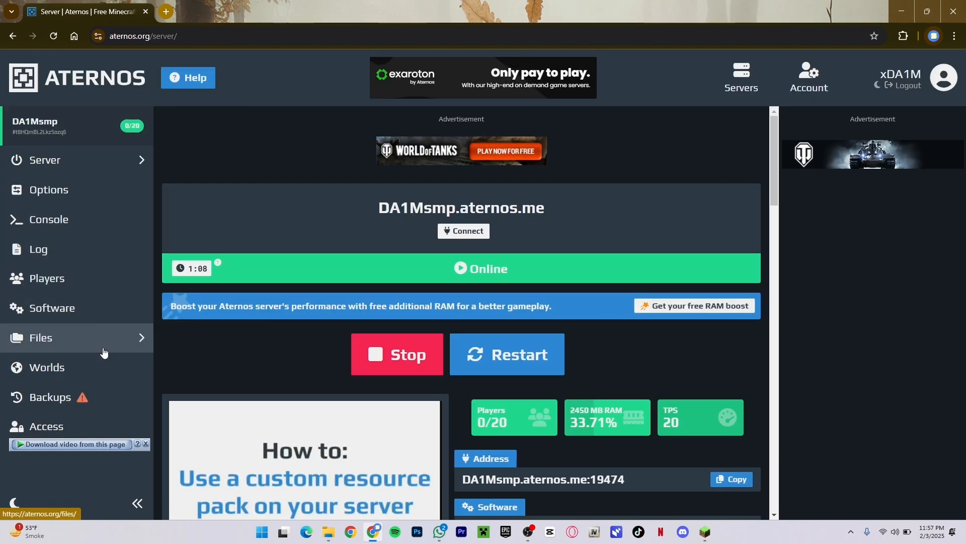
mouse_move(95, 367)
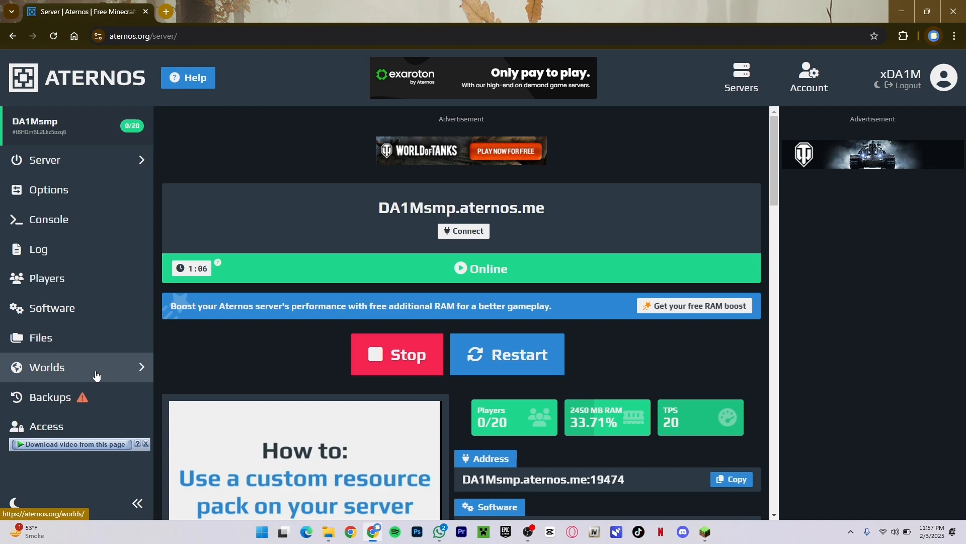
mouse_move(111, 353)
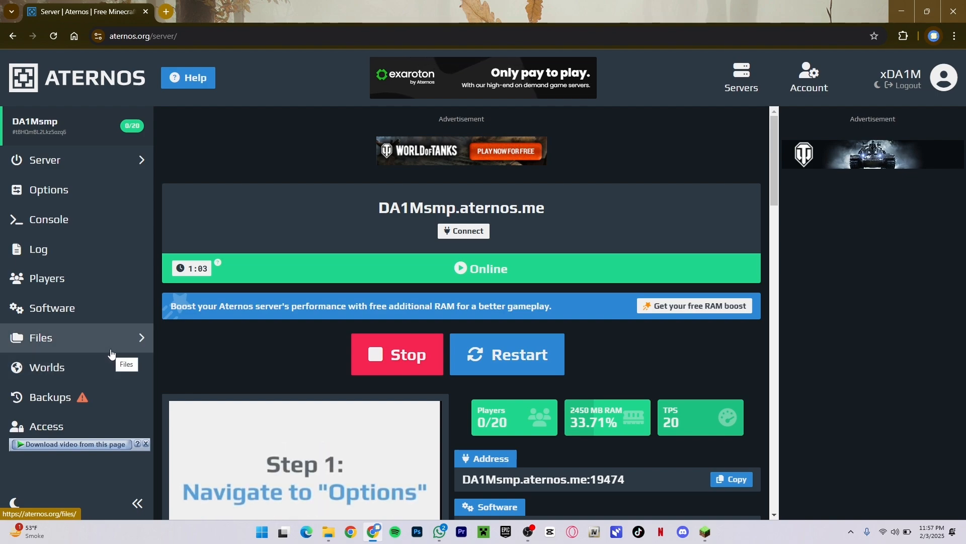